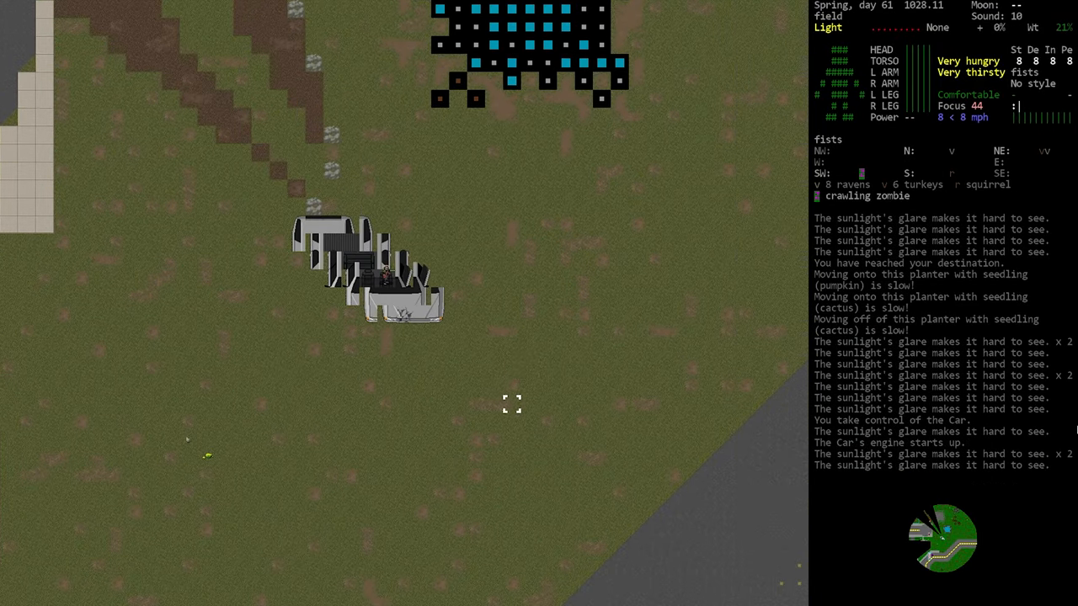
# Step: Pick a destination on the world map and confirm auto-driving there
pyautogui.press('m')
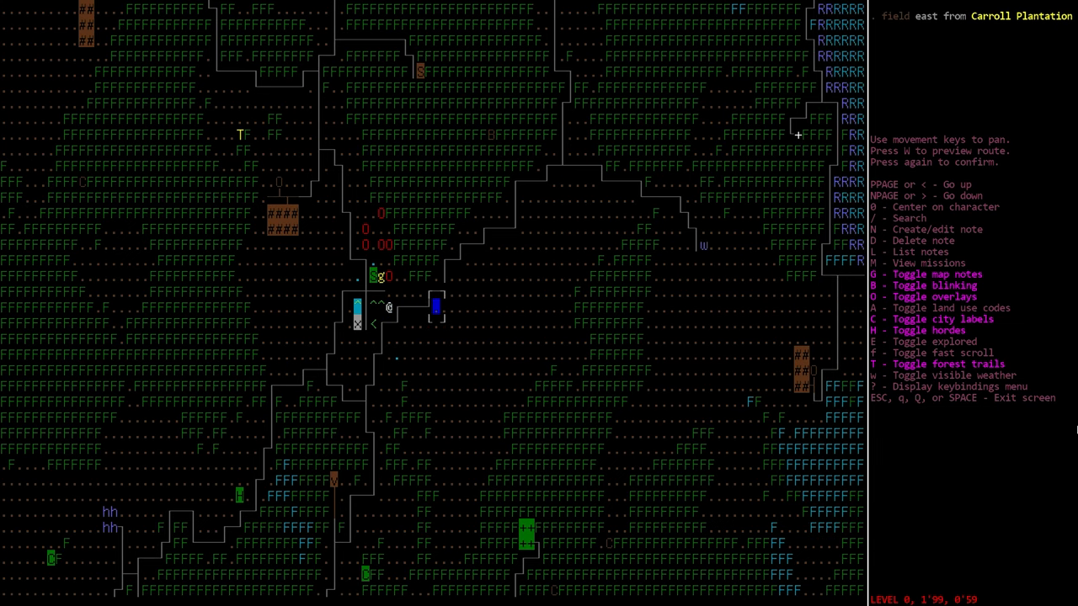
pyautogui.press('w')
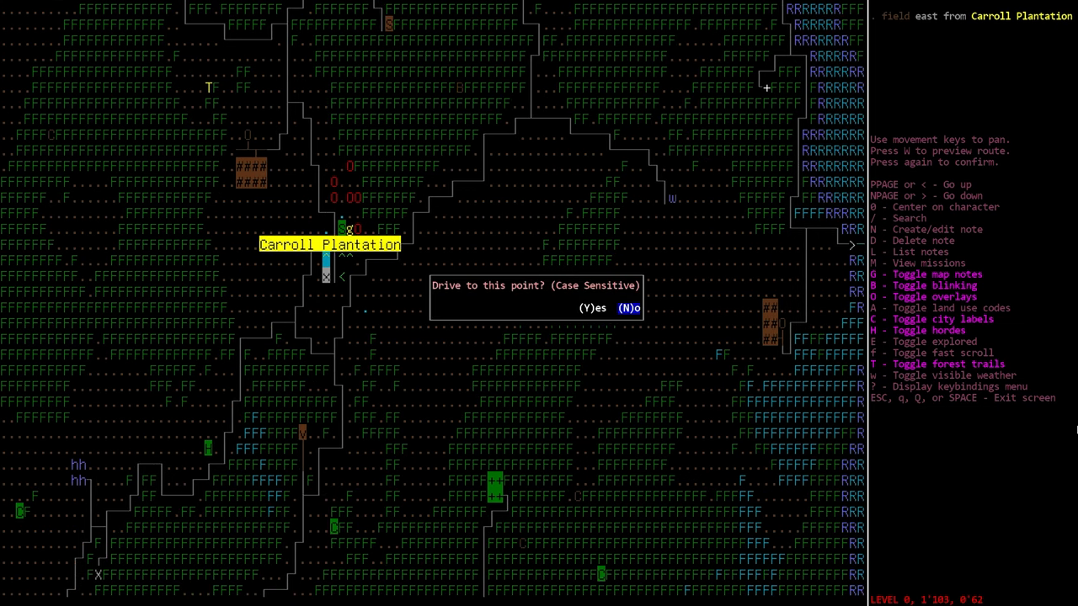
pyautogui.press('y')
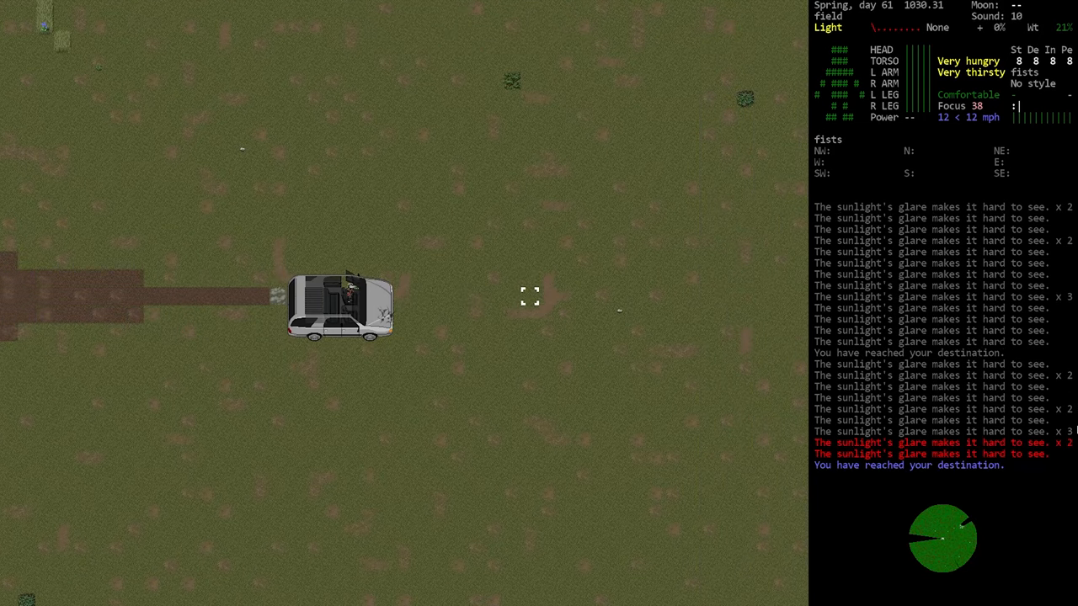
# Step: Plot a second map route, confirm driving, and recheck the map along the way
pyautogui.press('m')
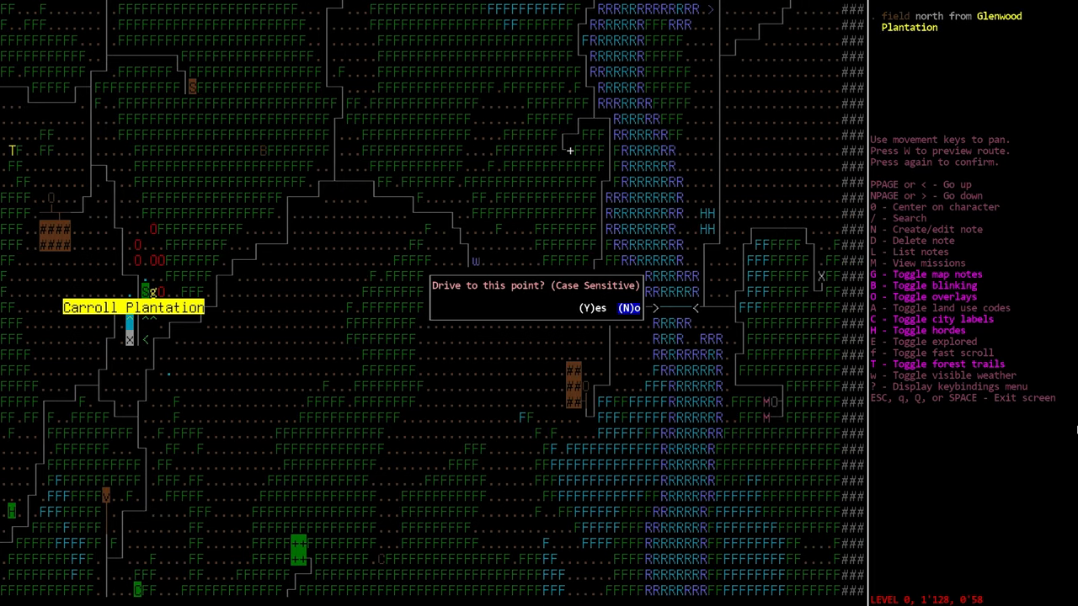
pyautogui.press('y')
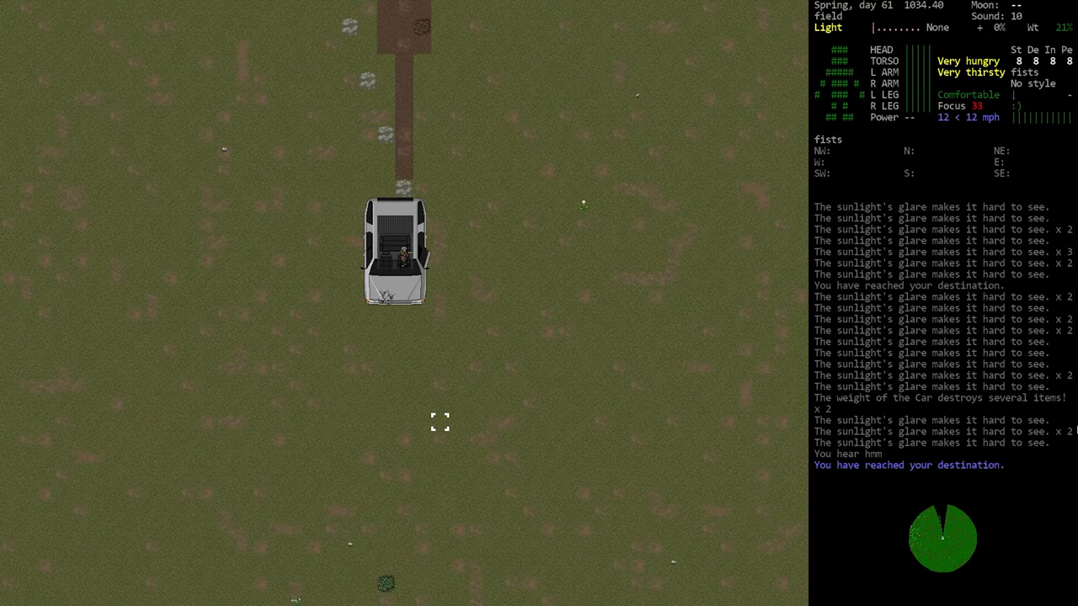
pyautogui.press('m')
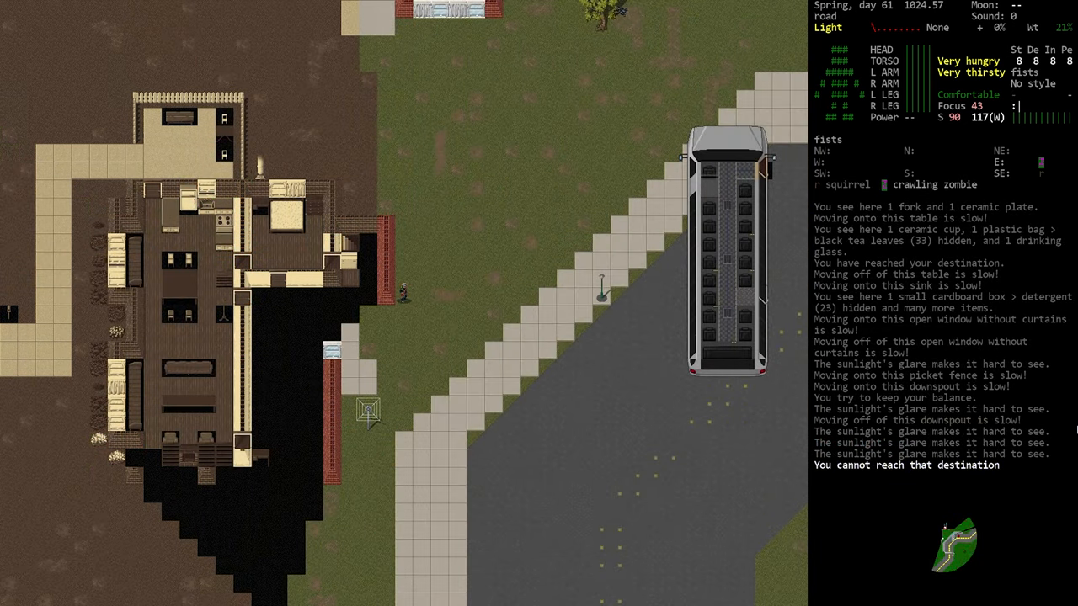
pyautogui.press('m')
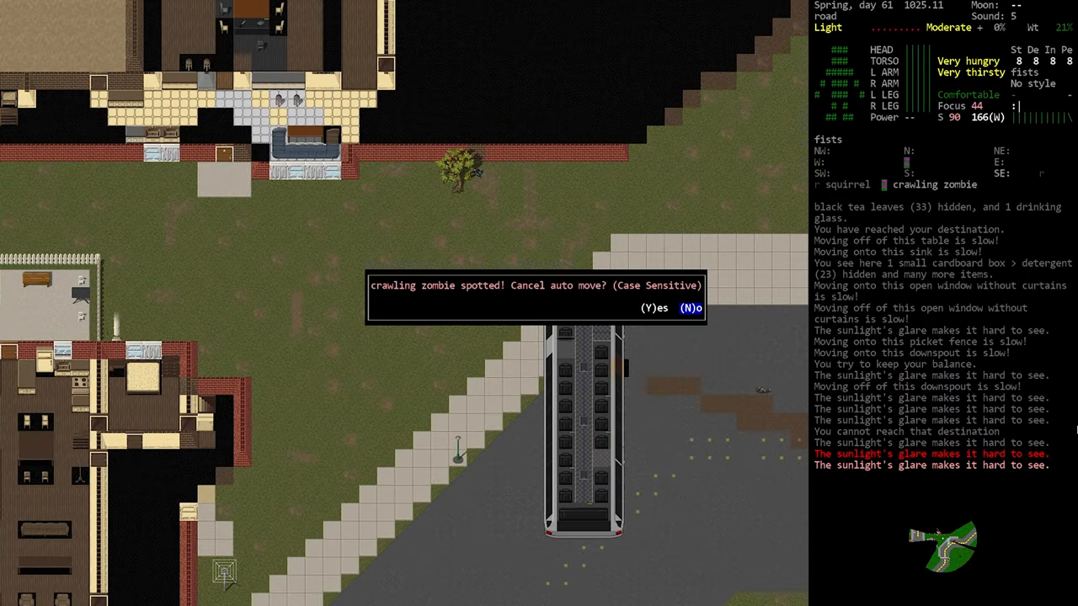
# Step: Decline canceling the auto move, then agree to stop driving at the zombie prompt
pyautogui.press('N')
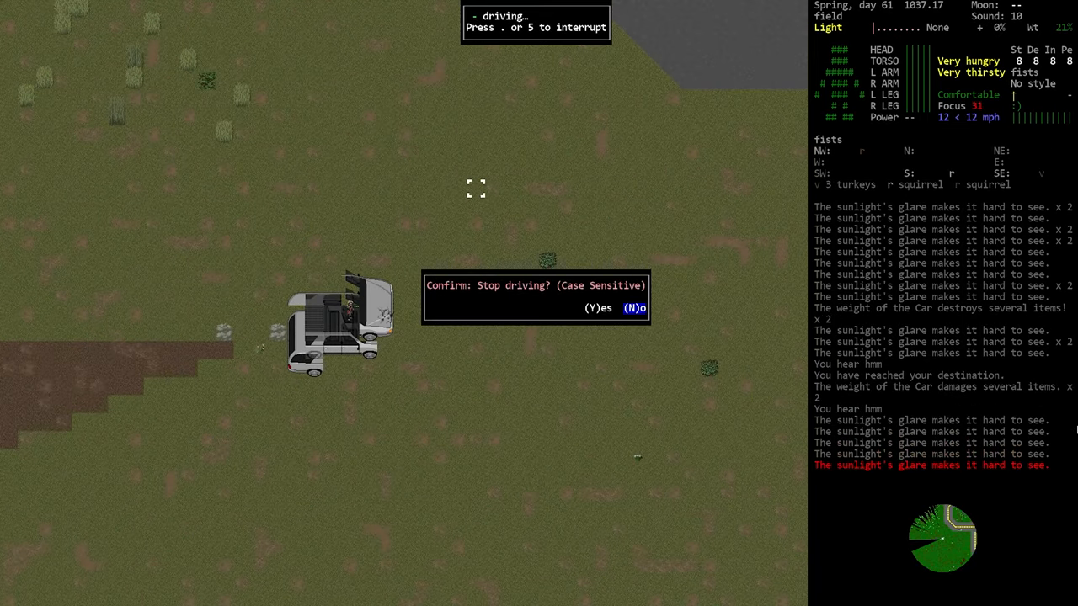
pyautogui.press('Y')
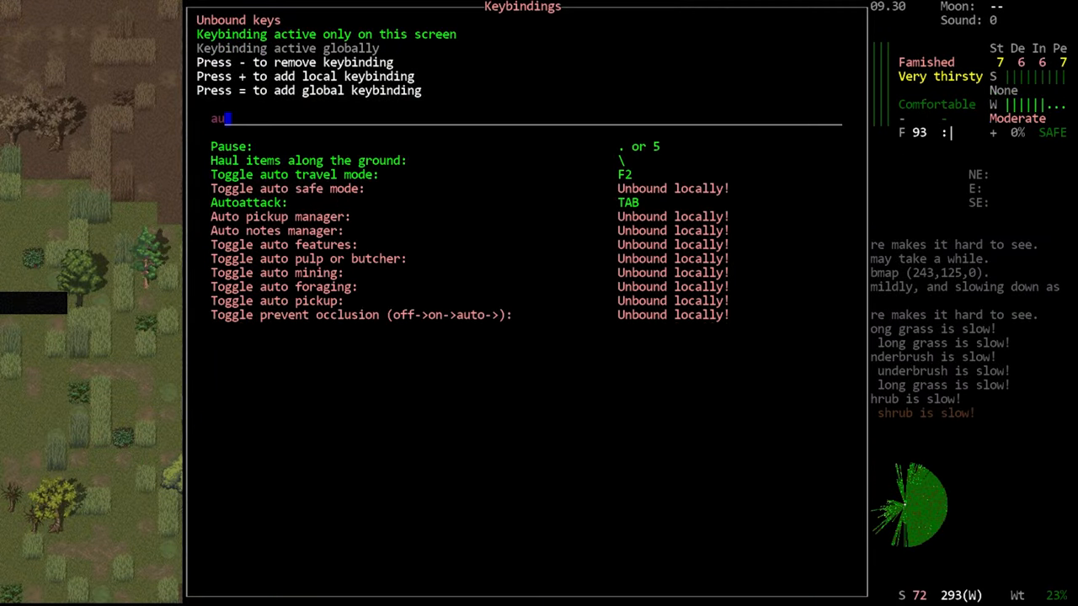
pyautogui.write('to')
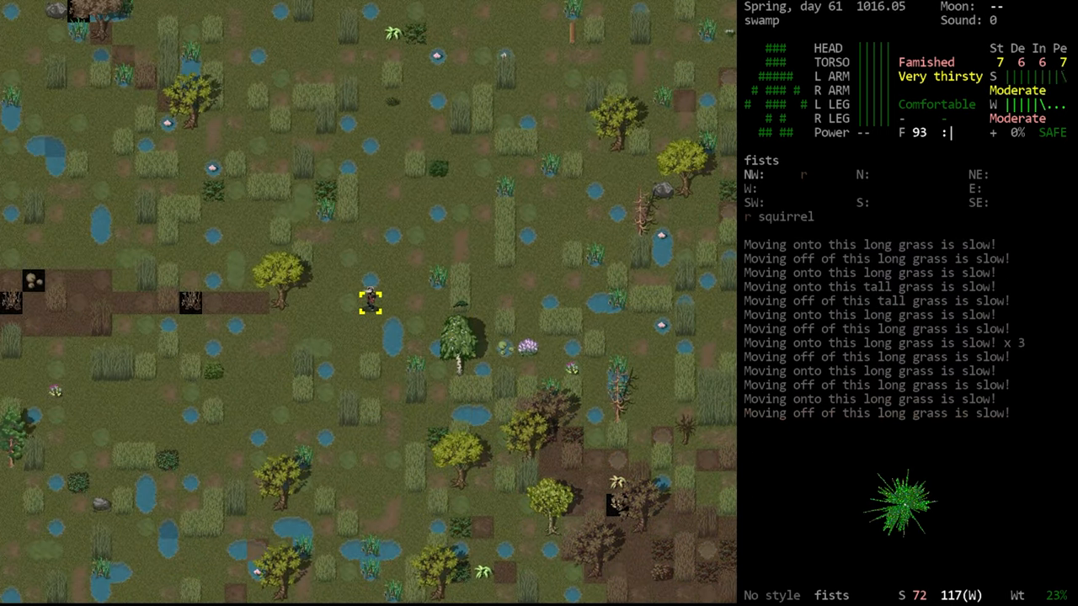
# Step: Bring up the world map around Boxborough
pyautogui.press('w')
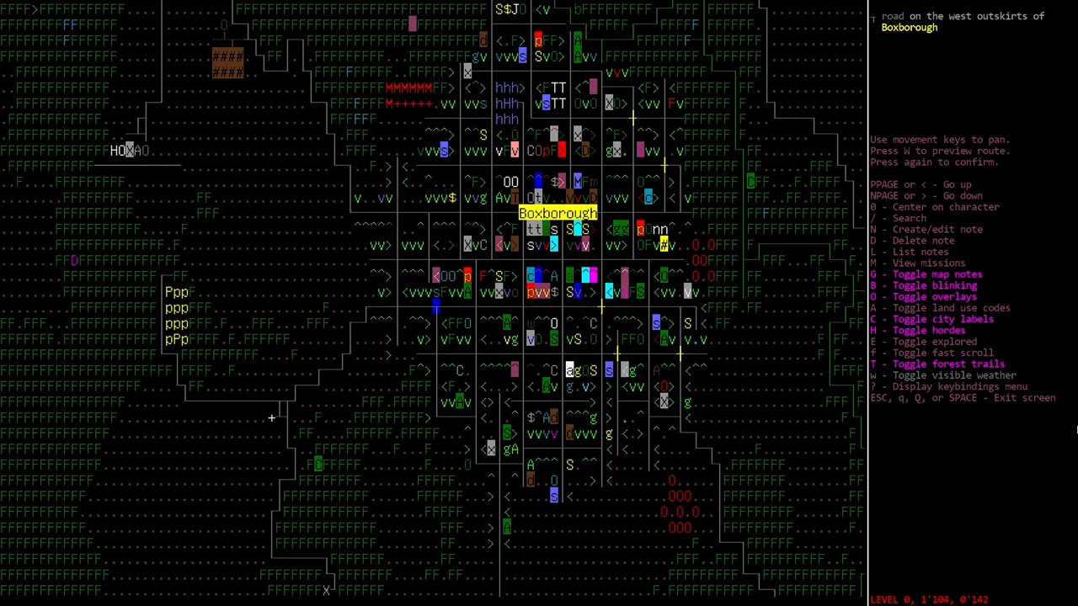
# Step: Move the map cursor west of Boxborough toward Mason and choose it as the drive destination
pyautogui.press('Down')
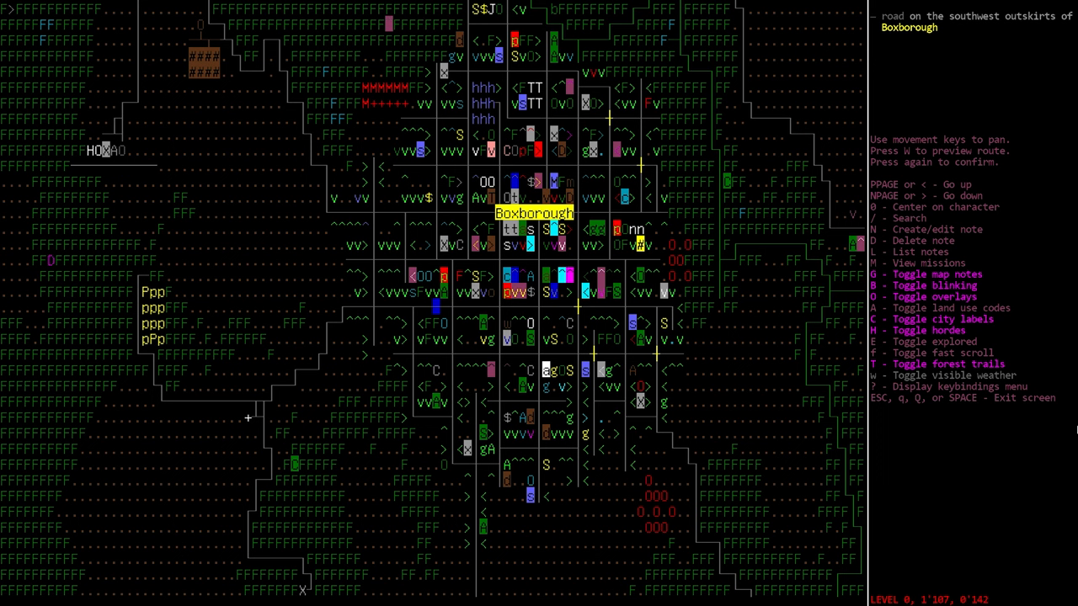
pyautogui.press('w')
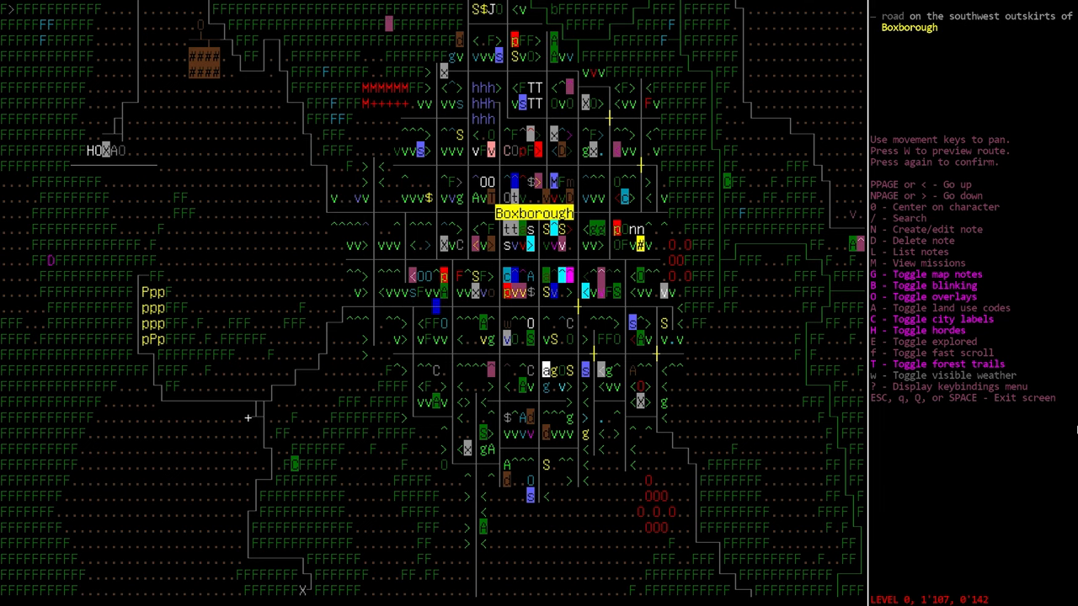
pyautogui.scroll(3)
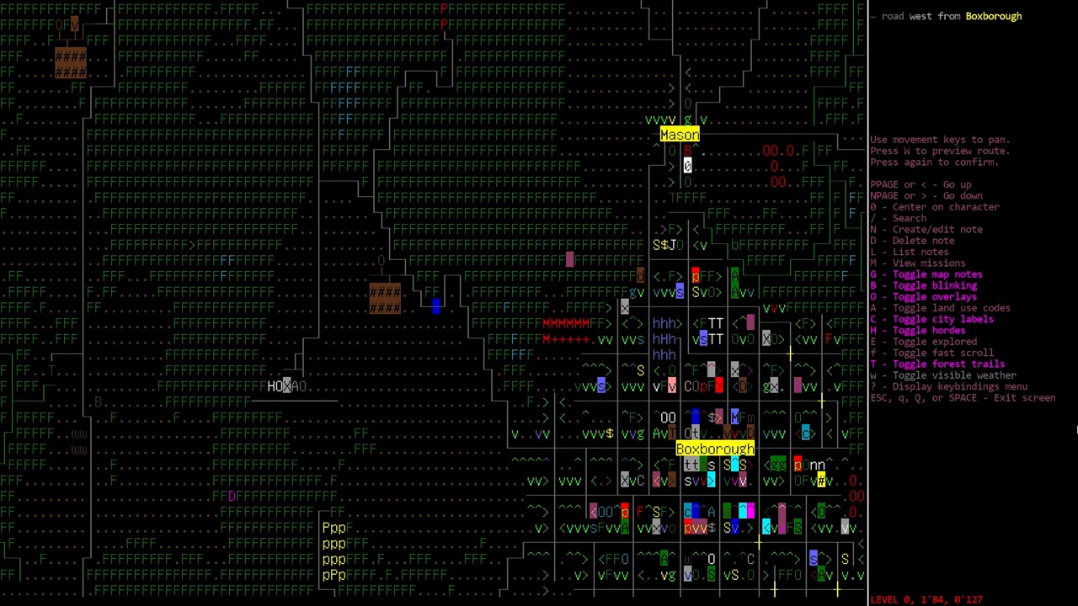
pyautogui.press('left')
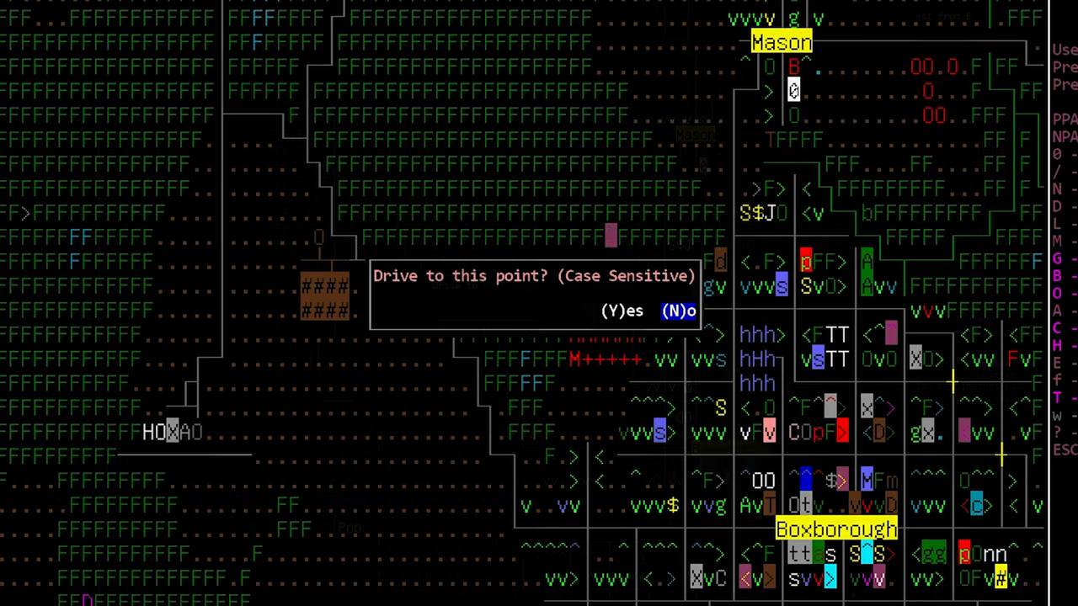
# Step: Confirm auto-driving into Boxborough and answer the monsters-spotted stop prompt
pyautogui.press('y')
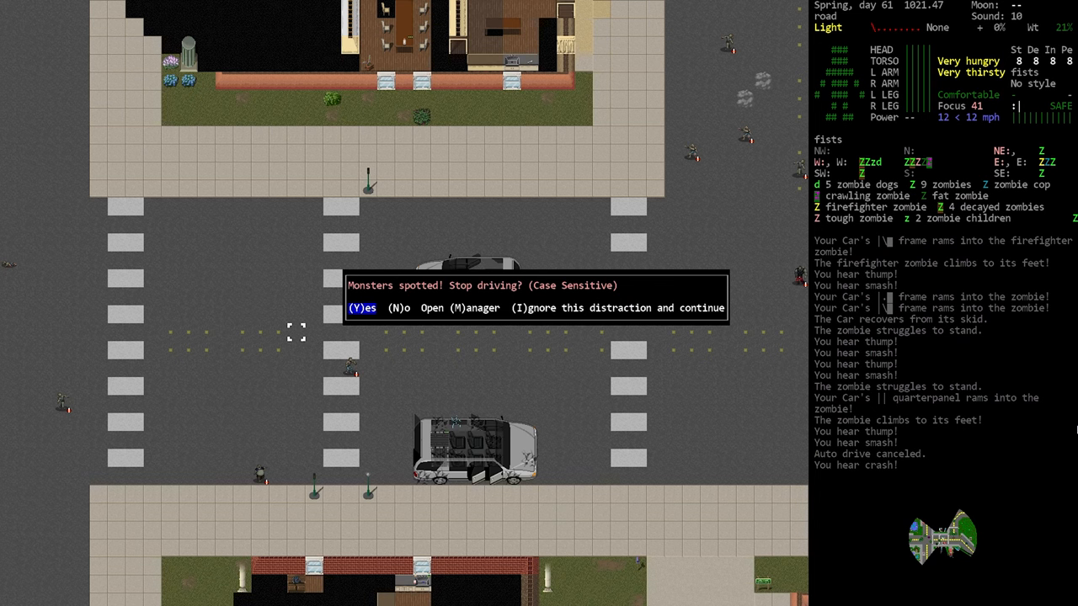
pyautogui.press('m')
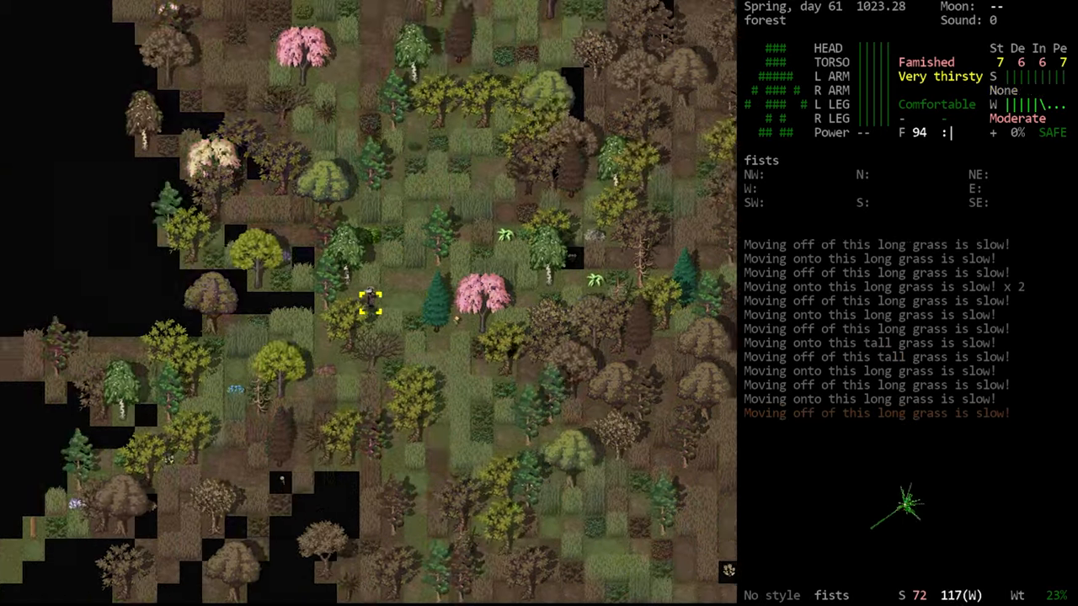
# Step: Try auto travel while on foot in the forest
pyautogui.press('w')
pyautogui.write('safe')
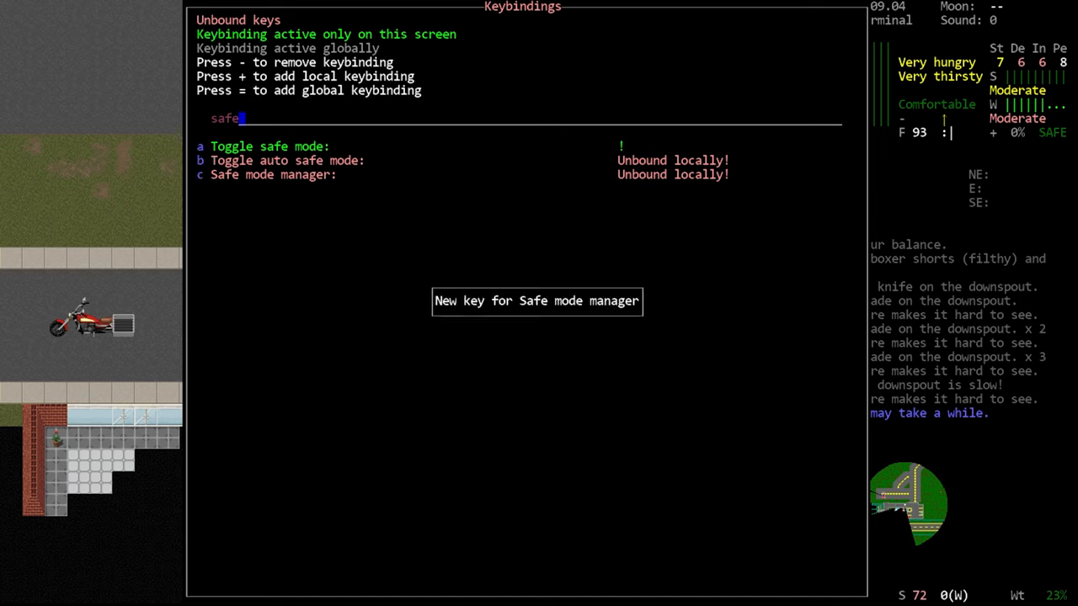
# Step: Assign F3 as the new key for the Safe mode manager
pyautogui.press('f3')
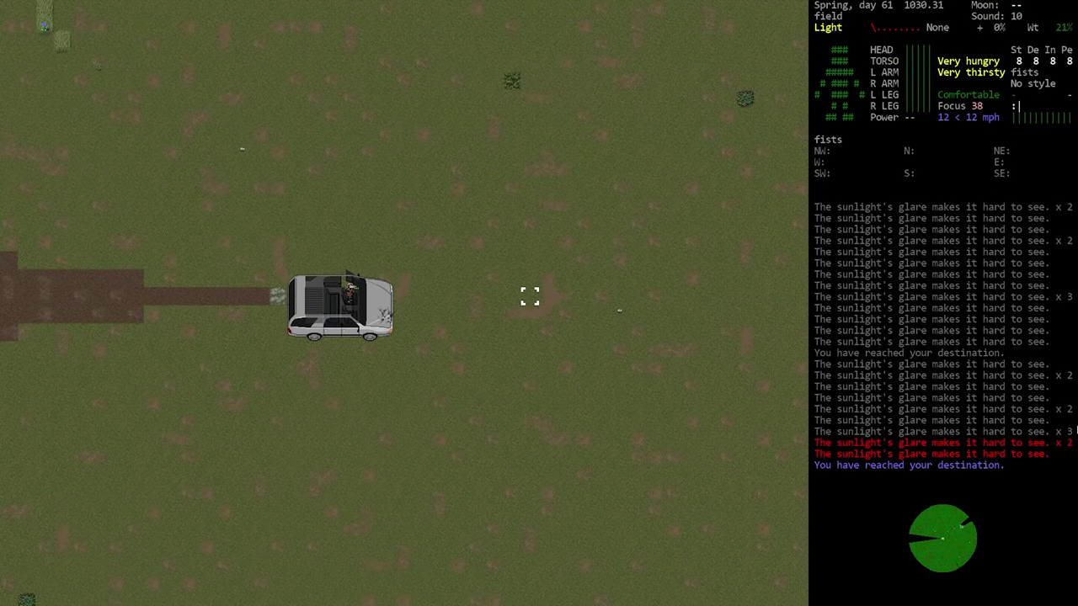
# Step: After arrival, bring up the overmap near Glenwood to pick the next destination
pyautogui.press('m')
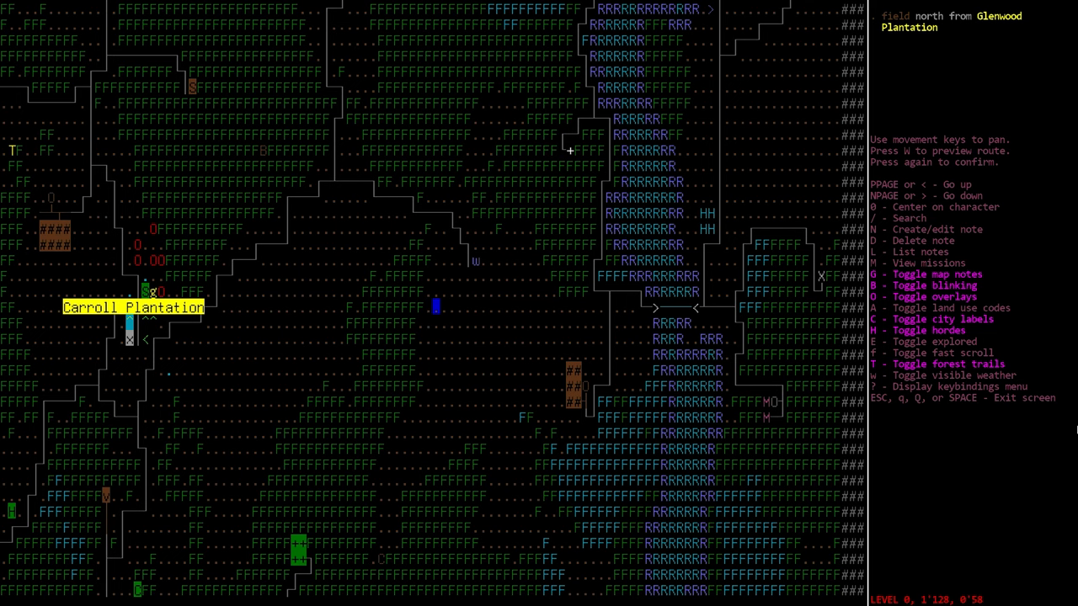
# Step: Set the field north of Glenwood Plantation as destination and confirm driving there
pyautogui.press('w')
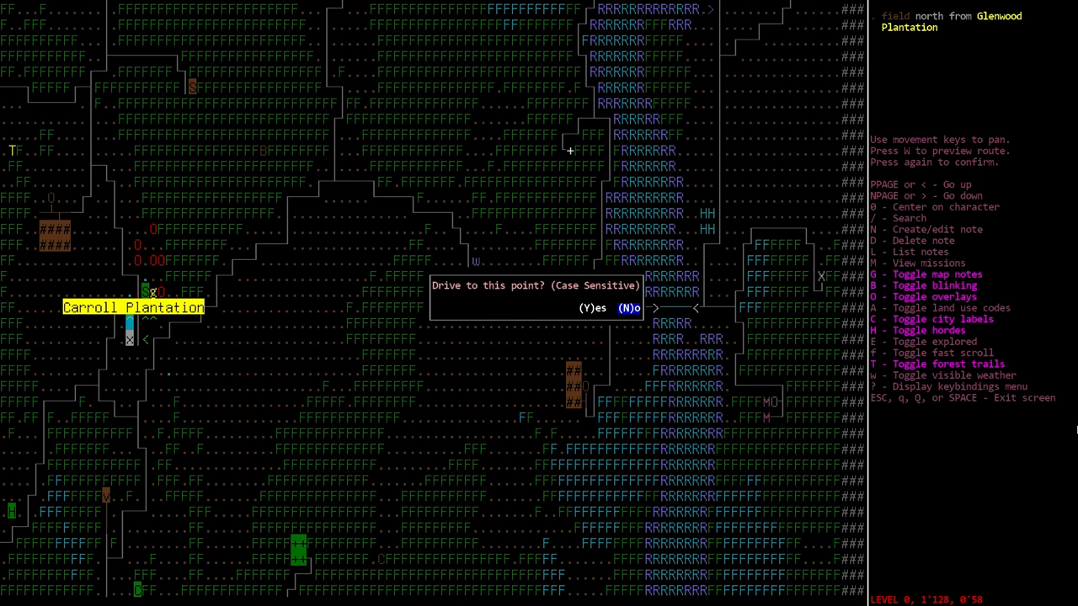
pyautogui.press('y')
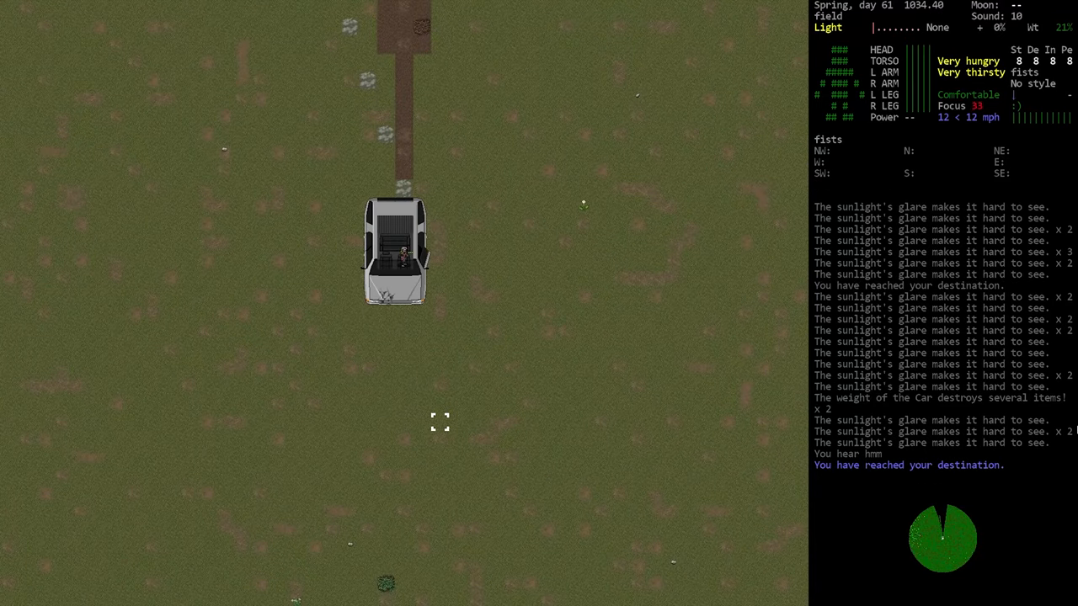
# Step: After reaching the point, bring up the map to plot the next route
pyautogui.press('m')
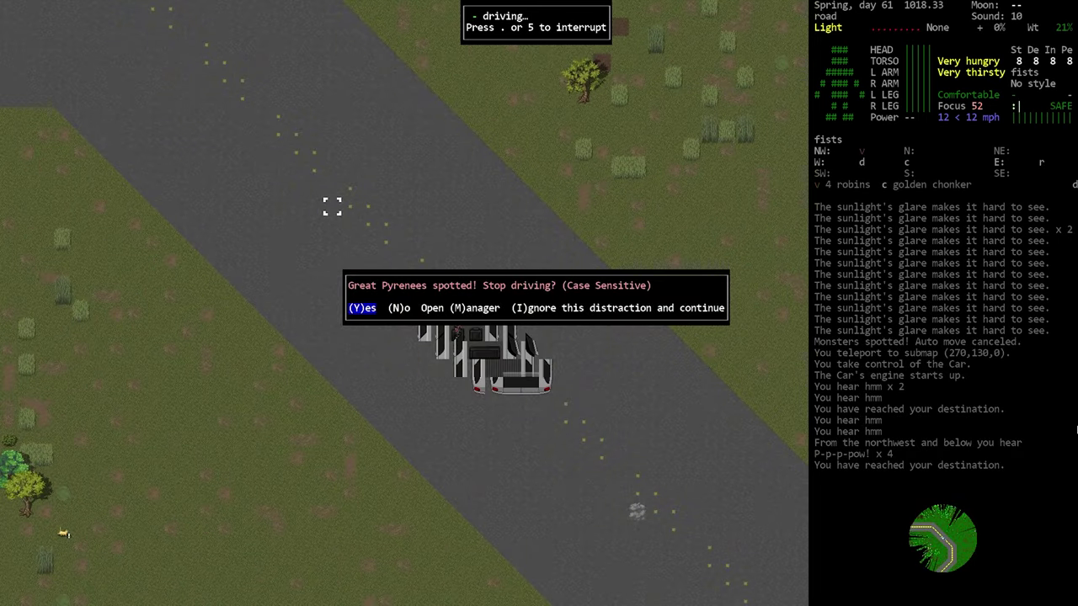
# Step: Ignore the spotted Great Pyrenees so the auto-drive carries on
pyautogui.press('I')
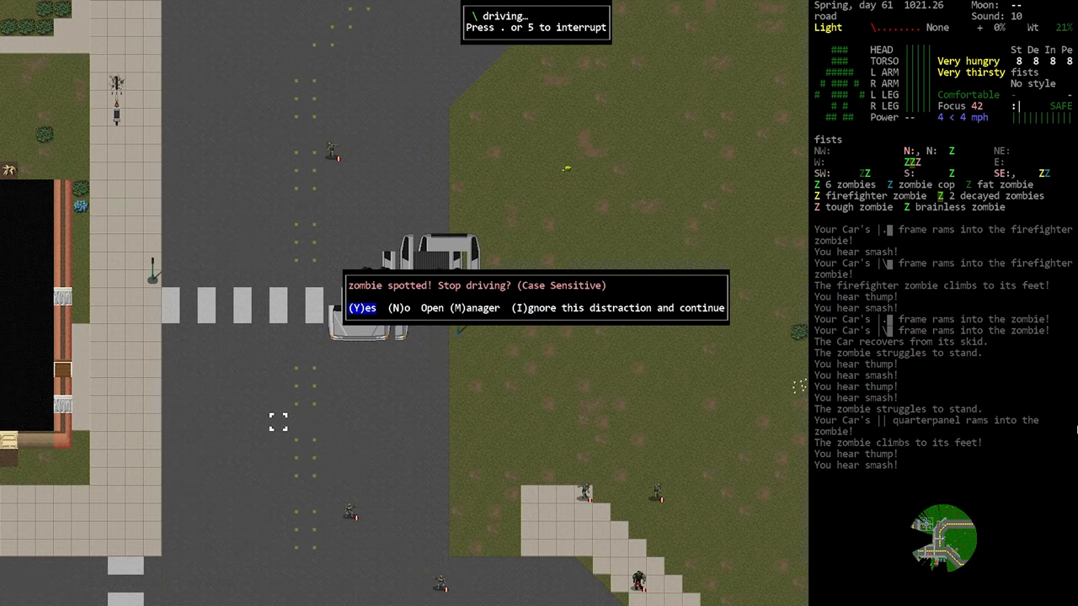
# Step: Answer Y to the 'zombie spotted! Stop driving?' prompt to halt the car
pyautogui.press('y')
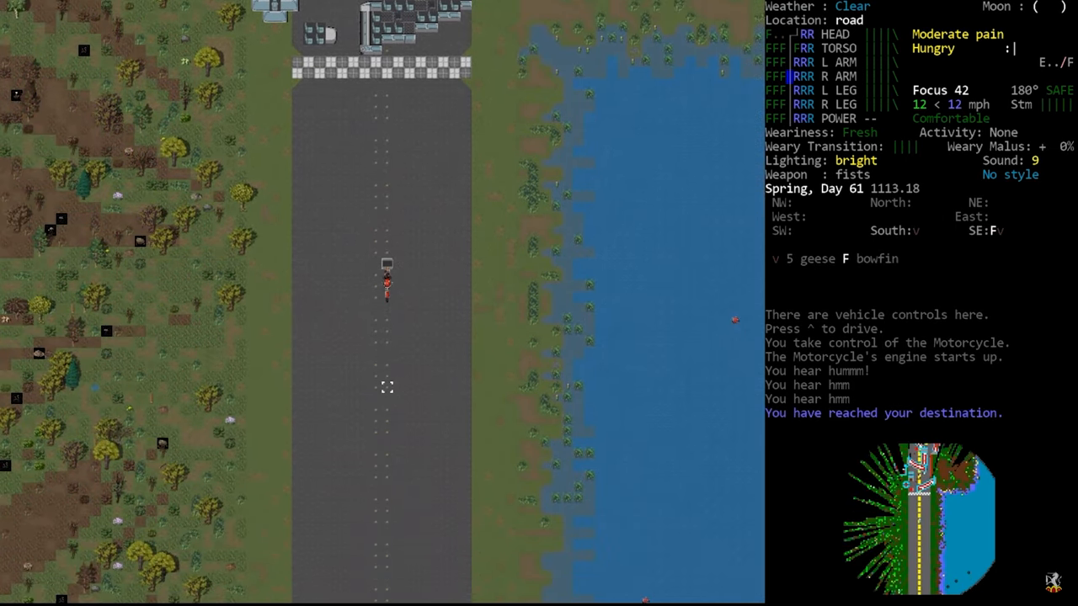
# Step: Bring up the overmap after the motorcycle arrives at its lakeside destination
pyautogui.press('m')
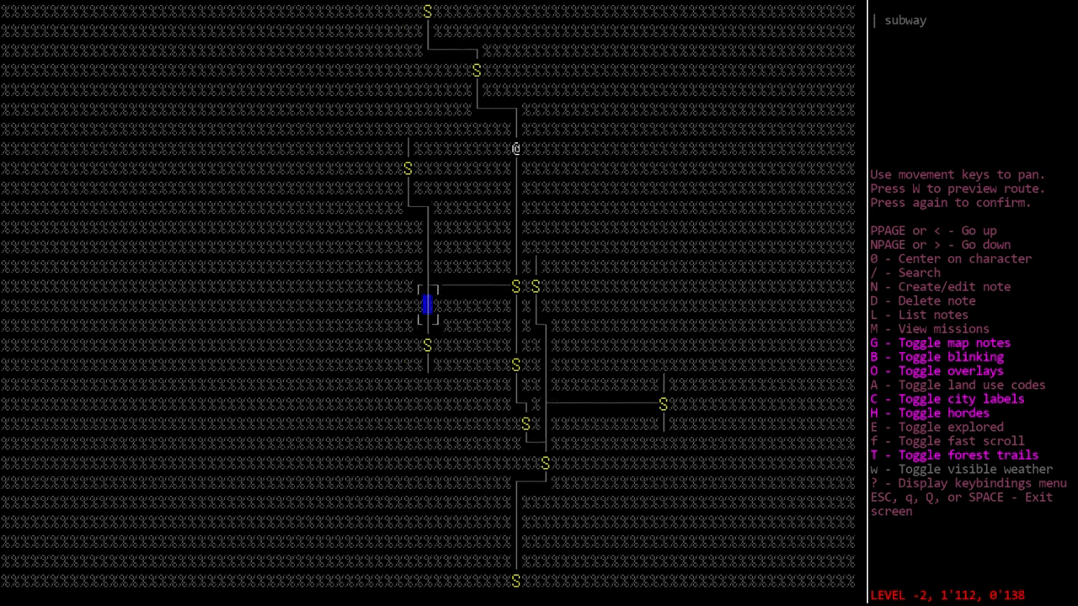
# Step: Confirm auto-travel to the subway destination and dismiss the resulting error report
pyautogui.press('w')
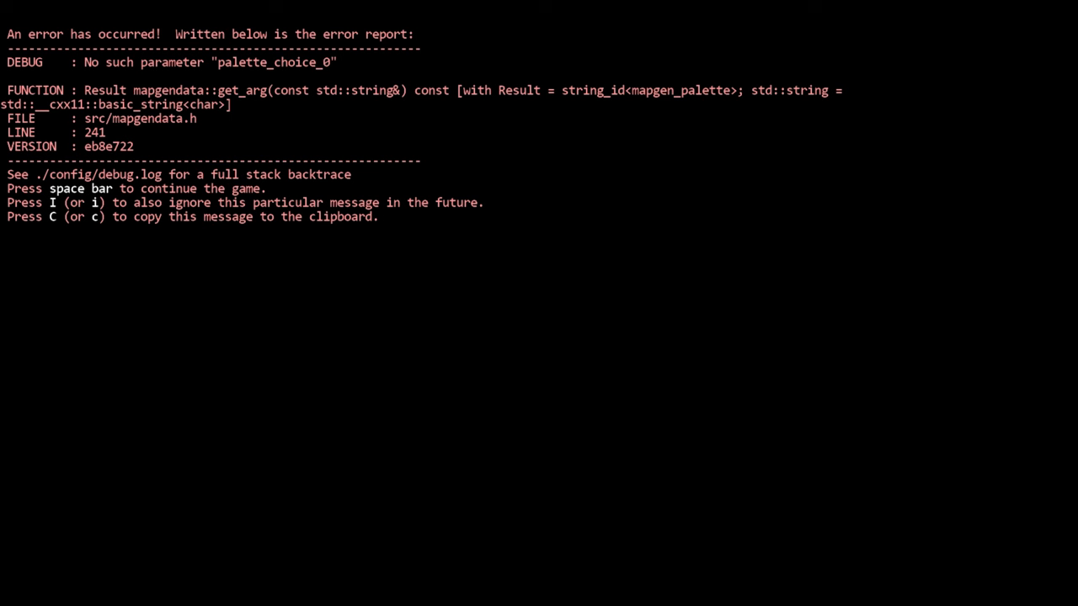
pyautogui.press('space')
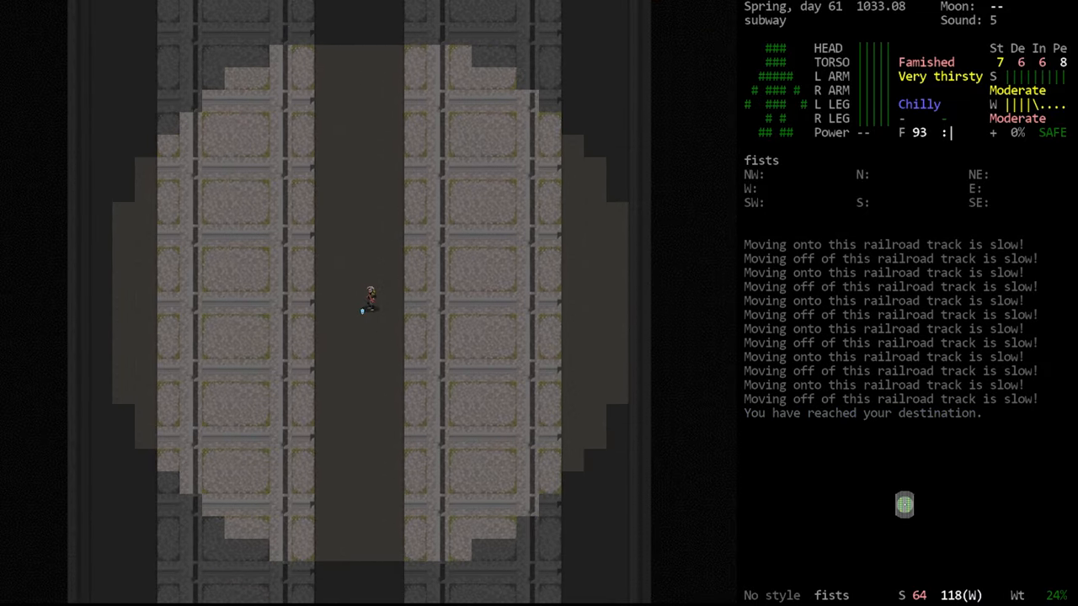
pyautogui.press('s')
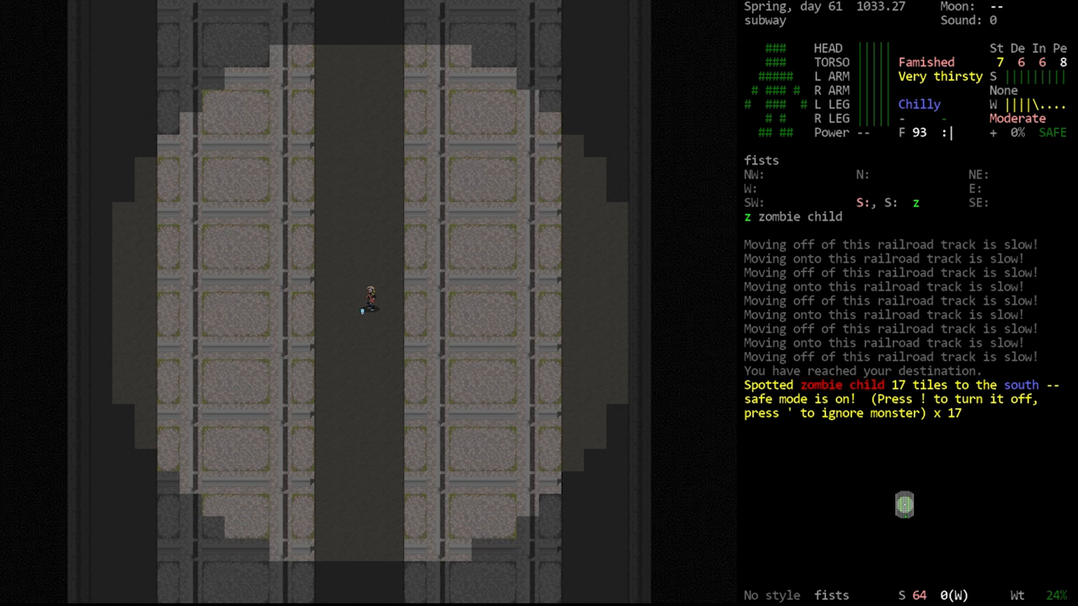
# Step: Briefly check the construction list, then attack the zombie child underground
pyautogui.press('!')
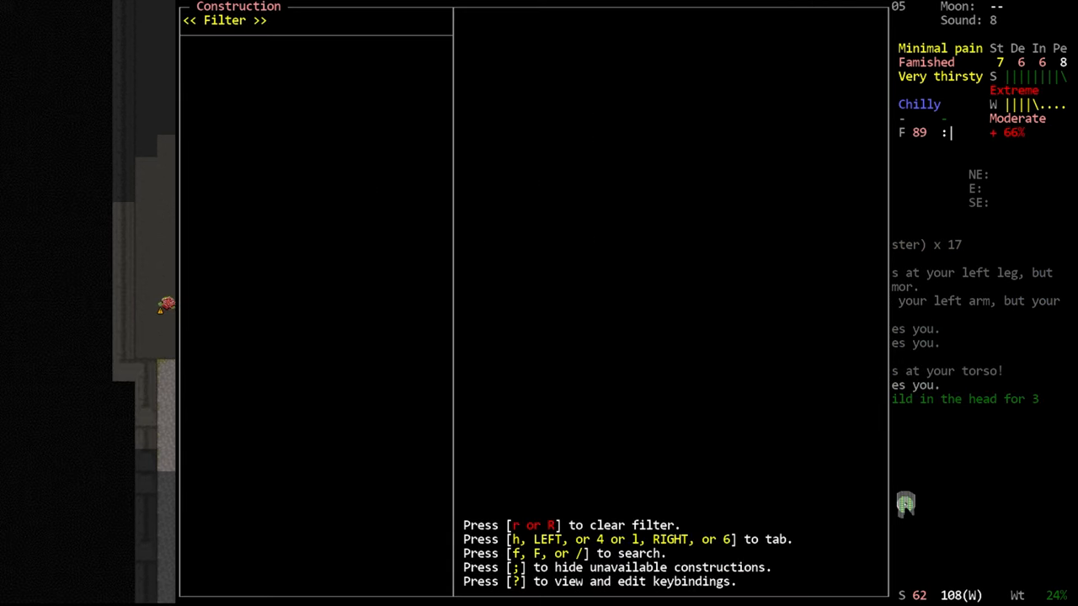
pyautogui.press('Escape')
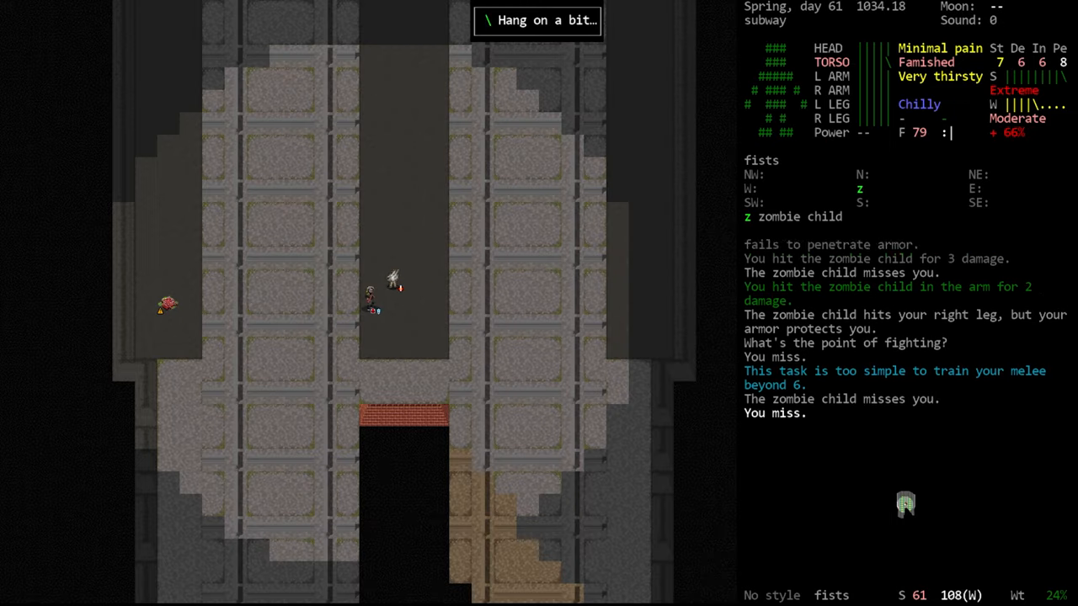
pyautogui.press('m')
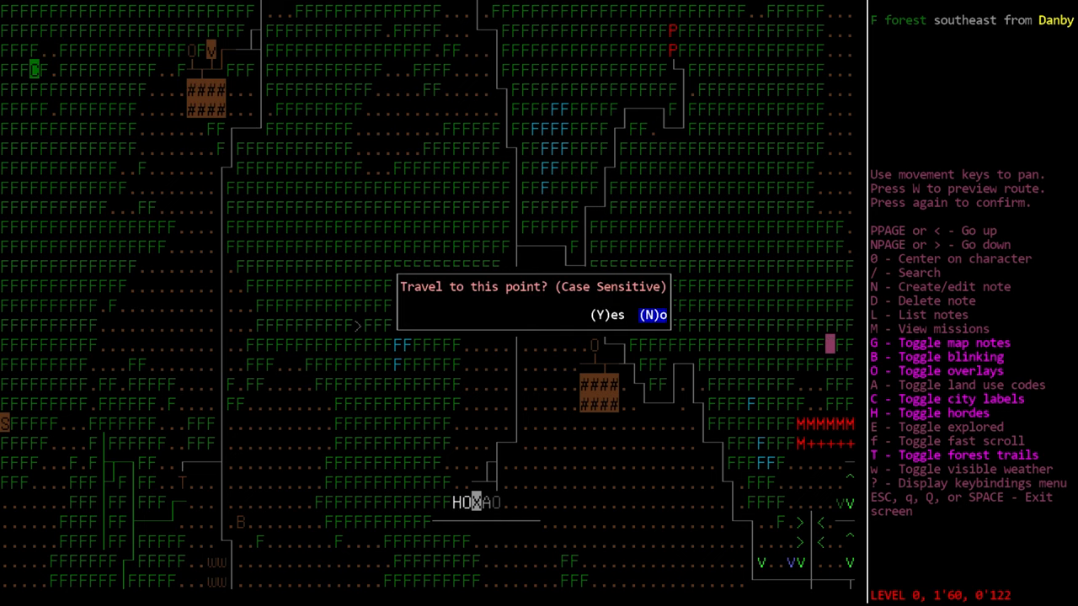
# Step: Confirm travel to the forest point, then pick a debug long-range teleport destination on the map
pyautogui.press('y')
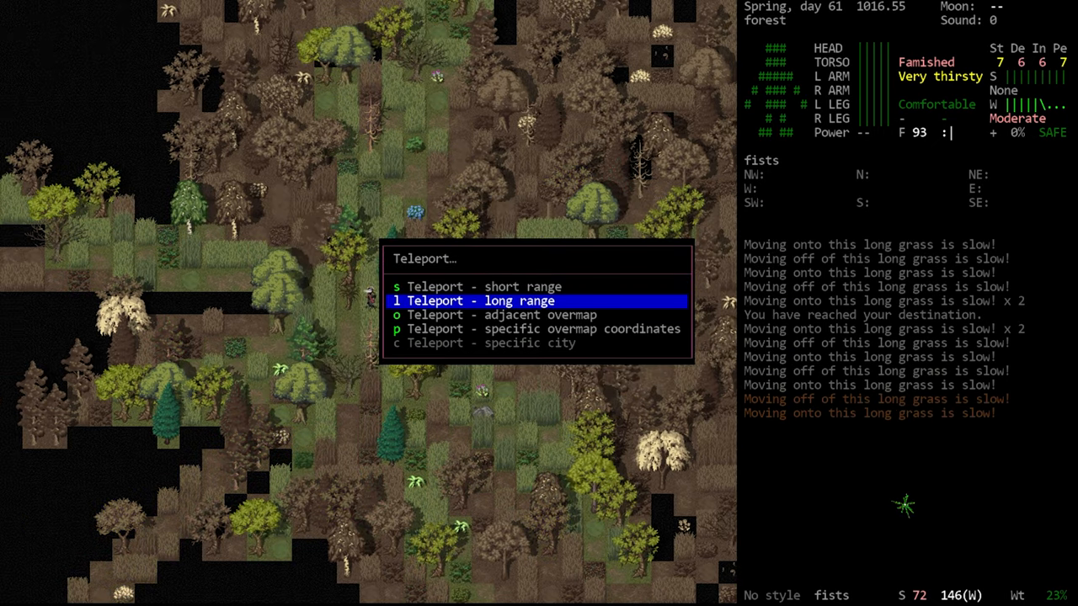
pyautogui.press('l')
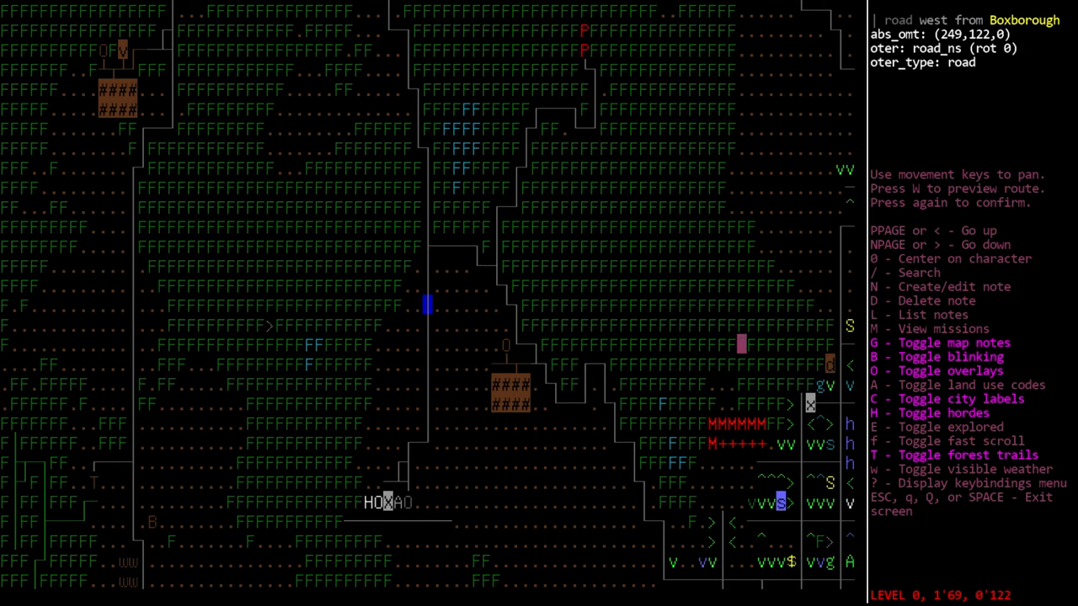
pyautogui.press('escape')
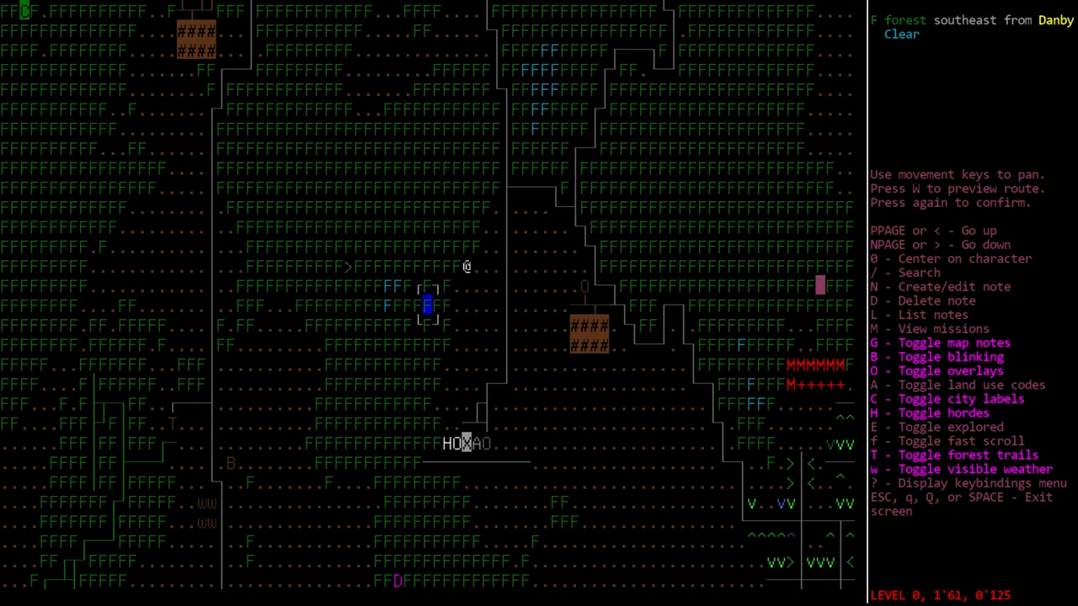
# Step: Select the field southeast of Danby and answer Y to 'Drive to this point?'
pyautogui.press('w')
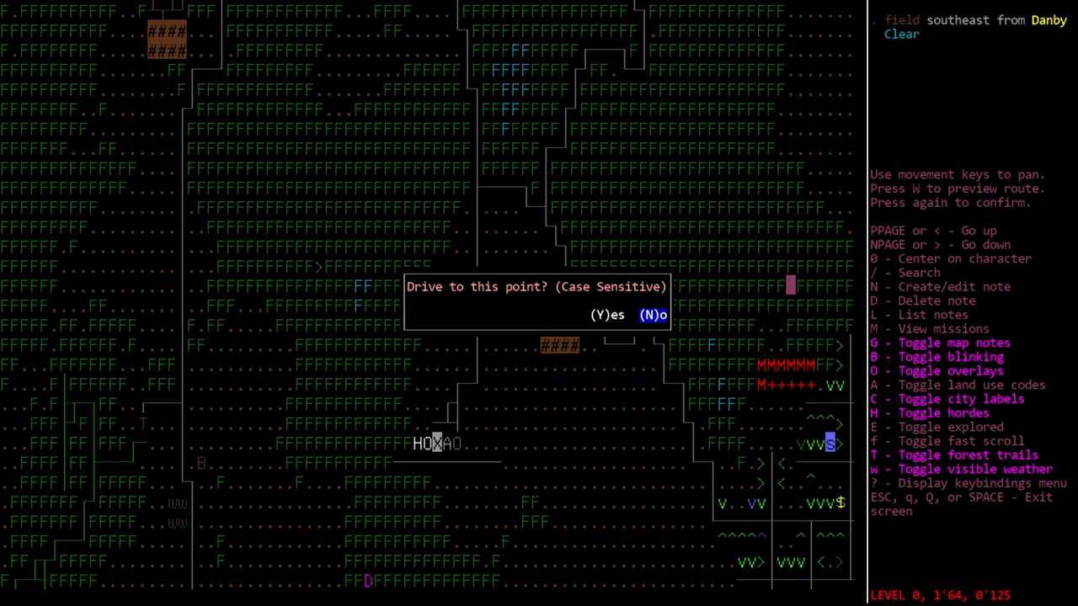
pyautogui.press('y')
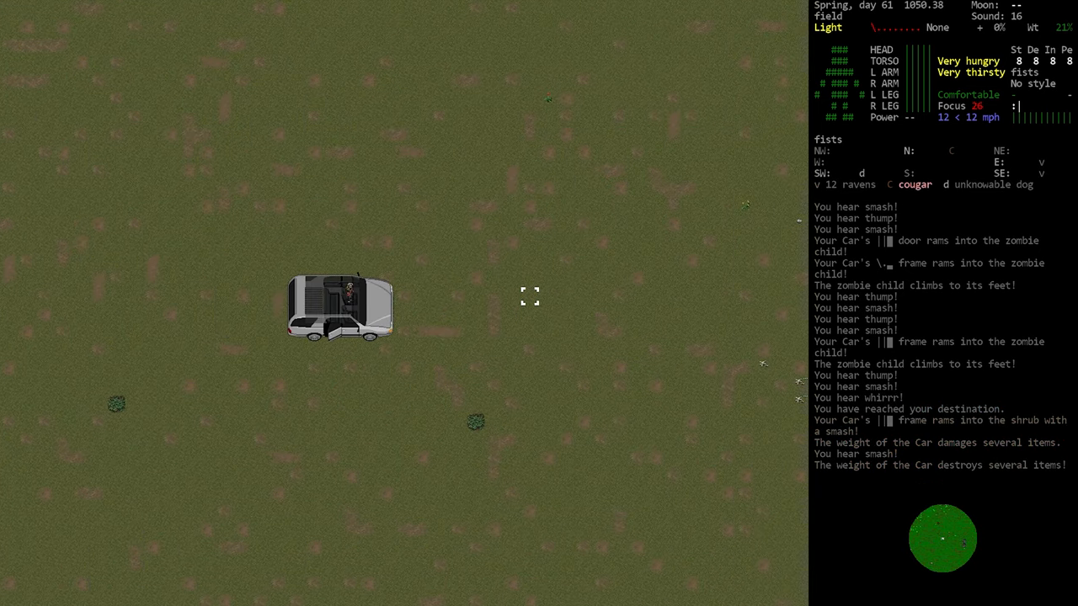
# Step: Pan the overmap toward Carroll Plantation, select a destination there and confirm auto-driving to it
pyautogui.press('m')
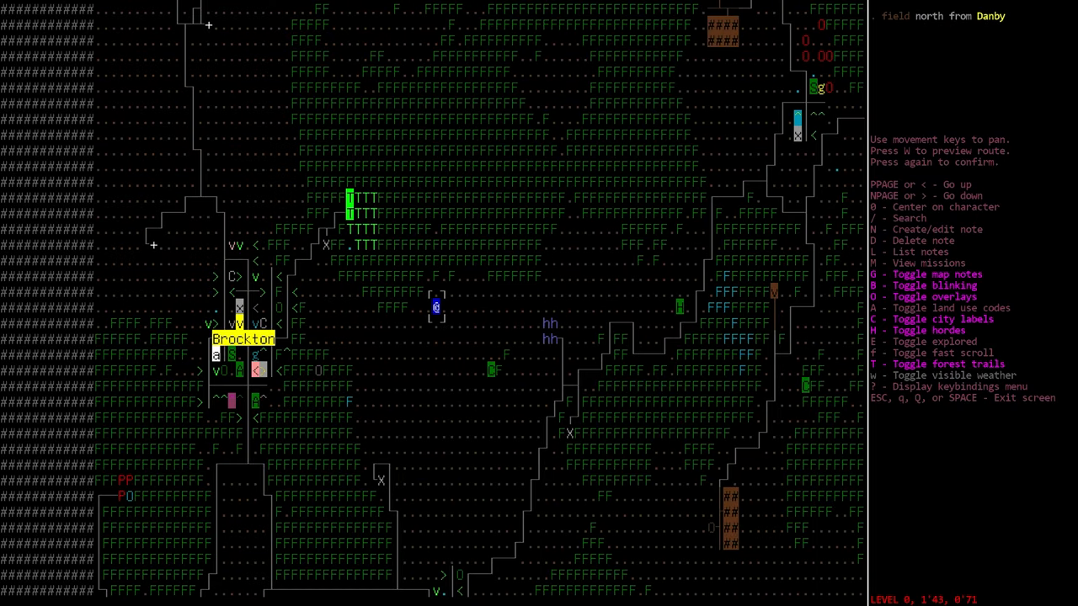
pyautogui.press('right')
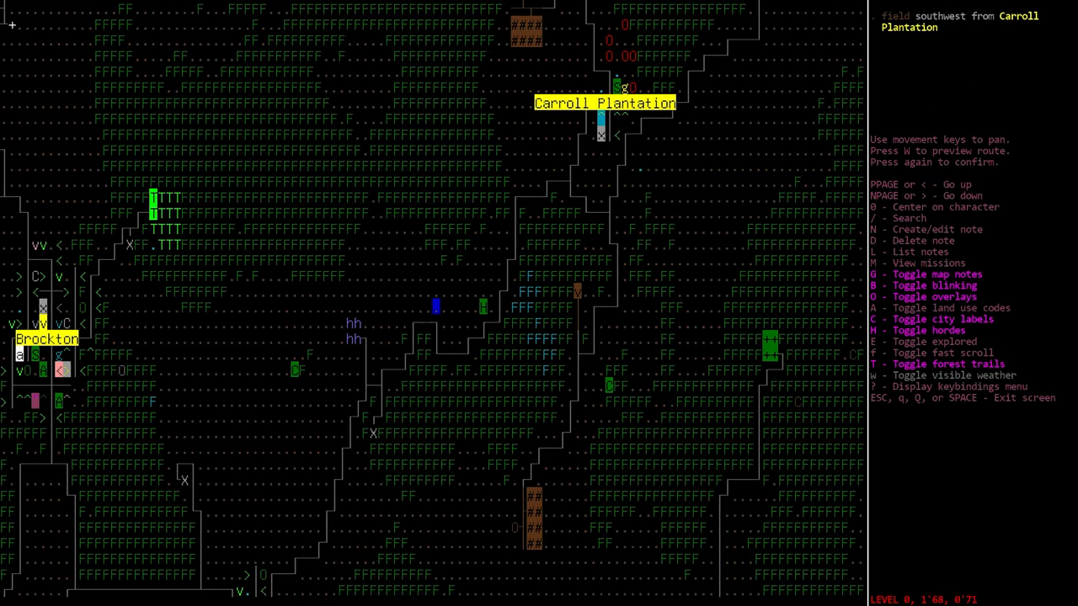
pyautogui.press('down')
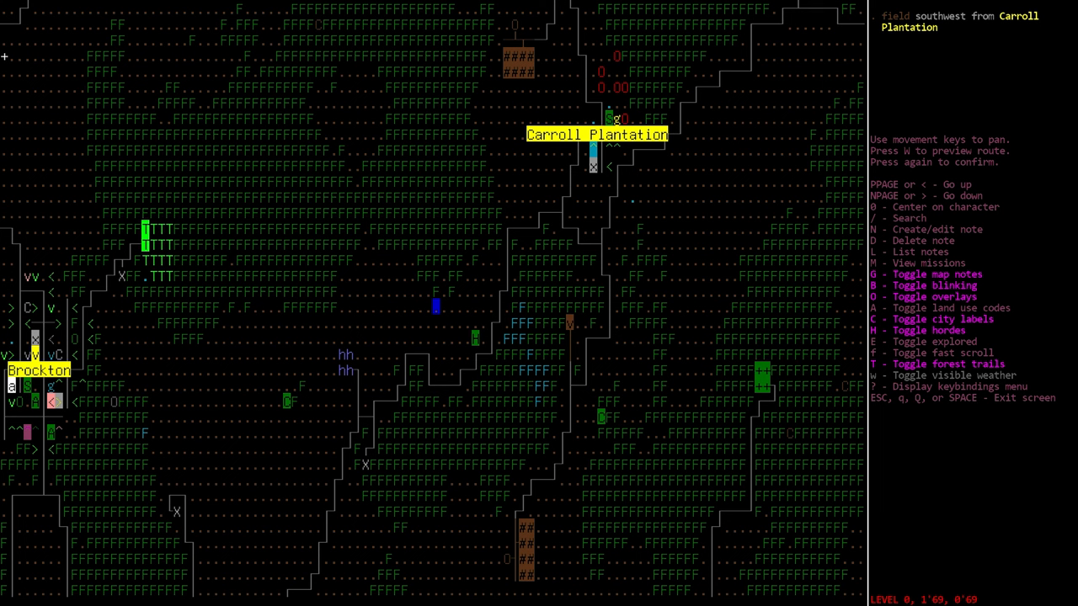
pyautogui.press('w')
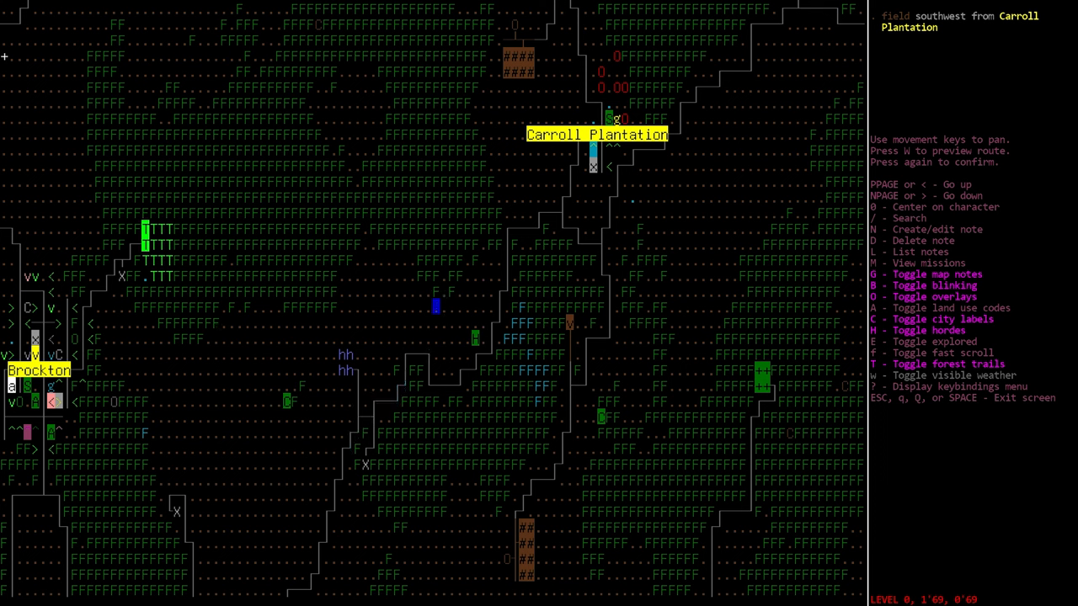
pyautogui.press('w')
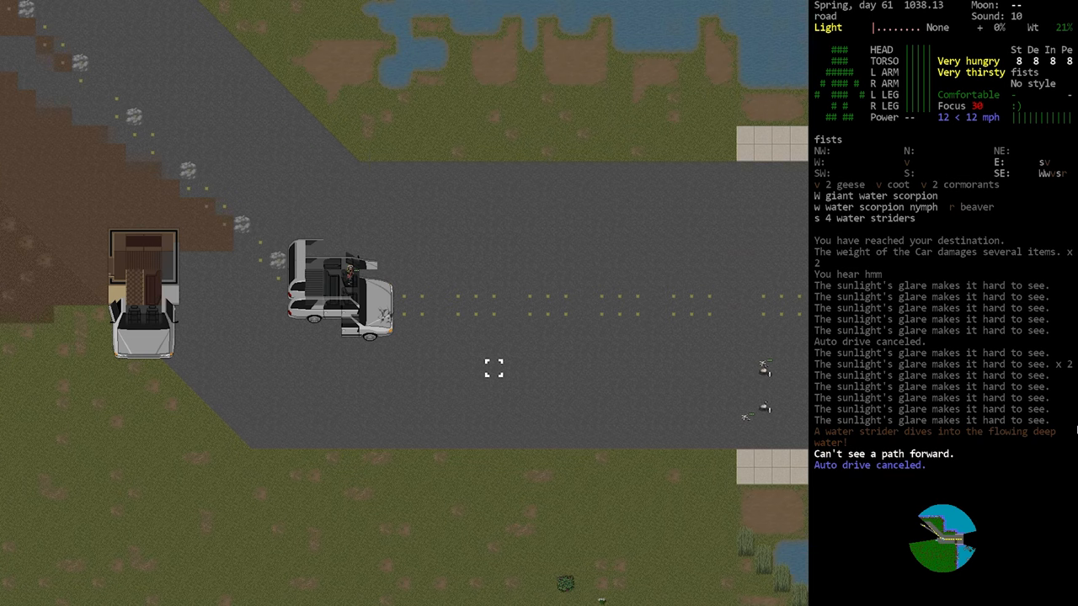
# Step: Set the bridgehead south of Frenchboro as the drive target, then choose another destination after auto drive cancels
pyautogui.press('m')
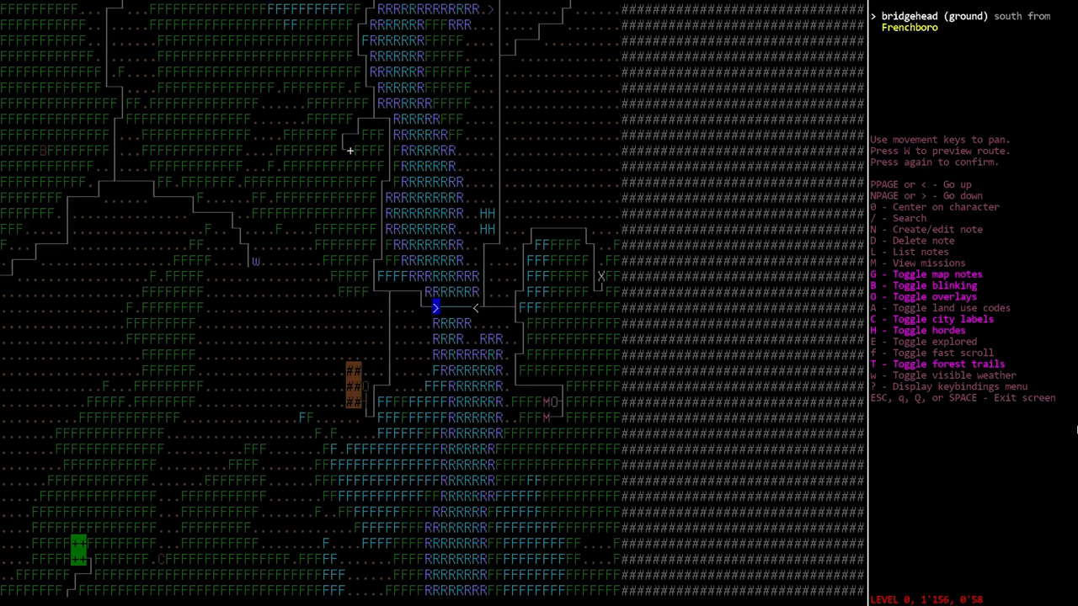
pyautogui.press('w')
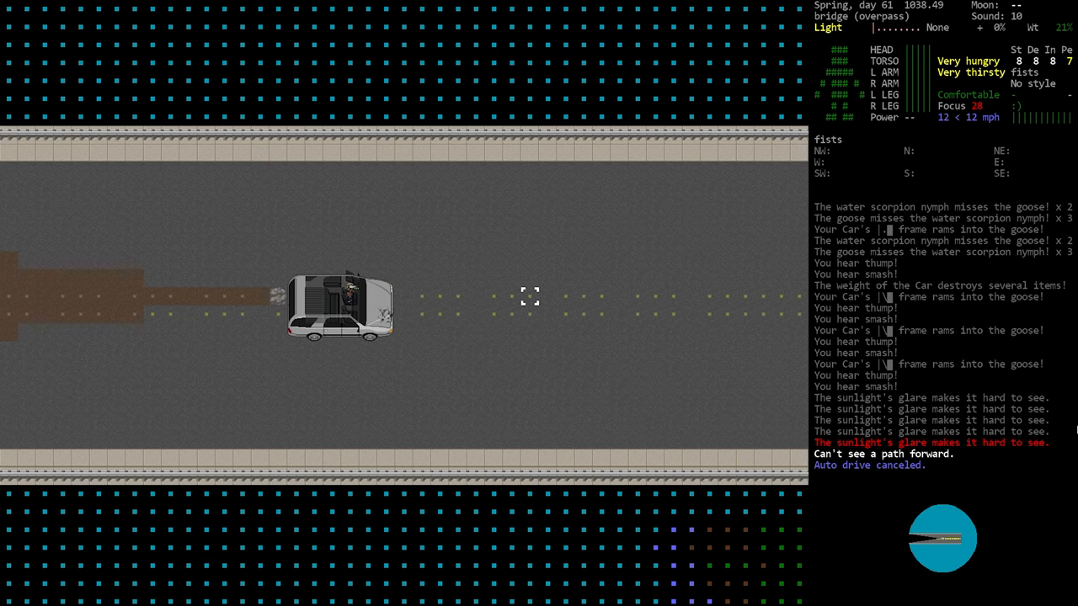
pyautogui.press('m')
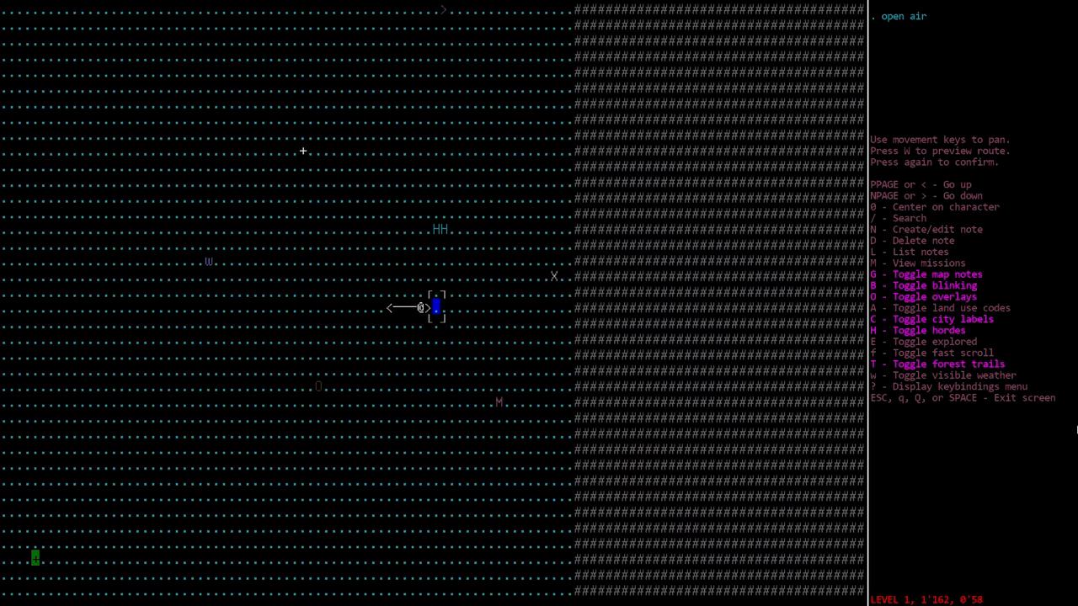
pyautogui.press('w')
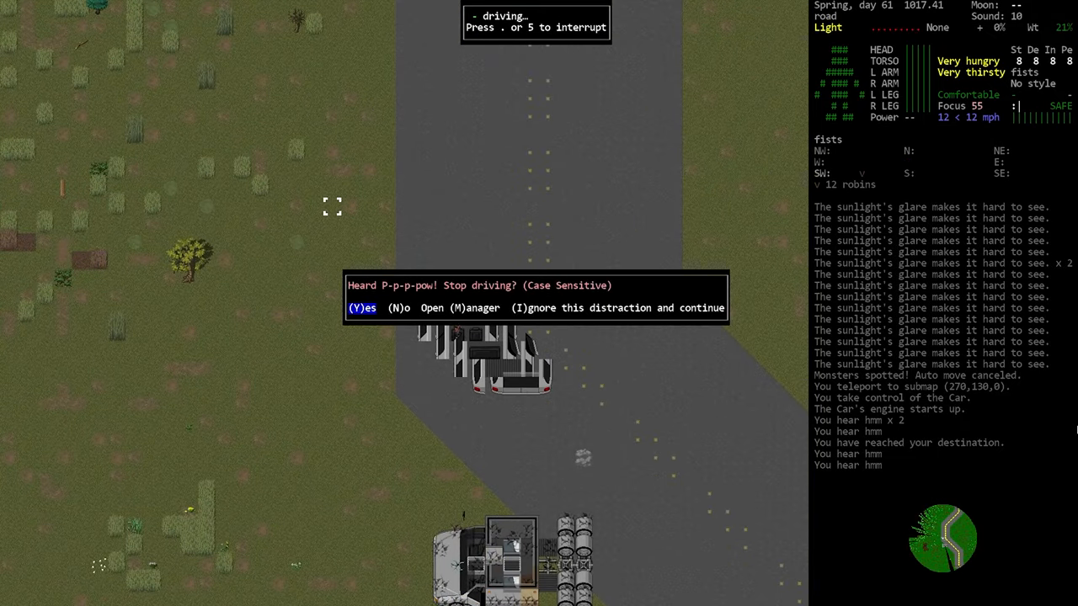
# Step: Ignore the heard-gunfire prompt, set a new overmap destination, and ignore the spotted Great Pyrenees to keep driving
pyautogui.press('i')
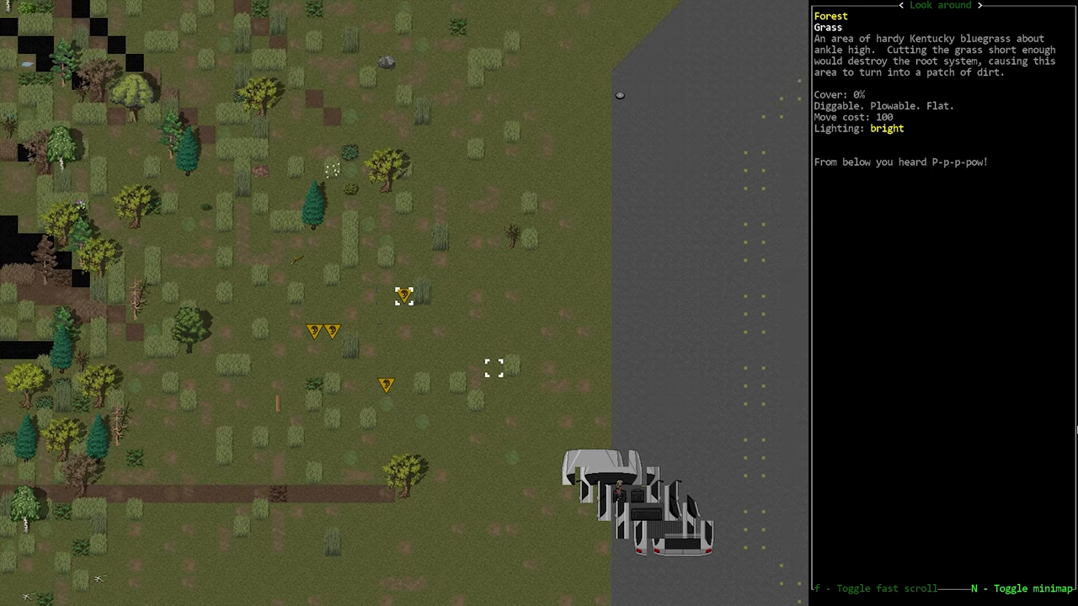
pyautogui.press('m')
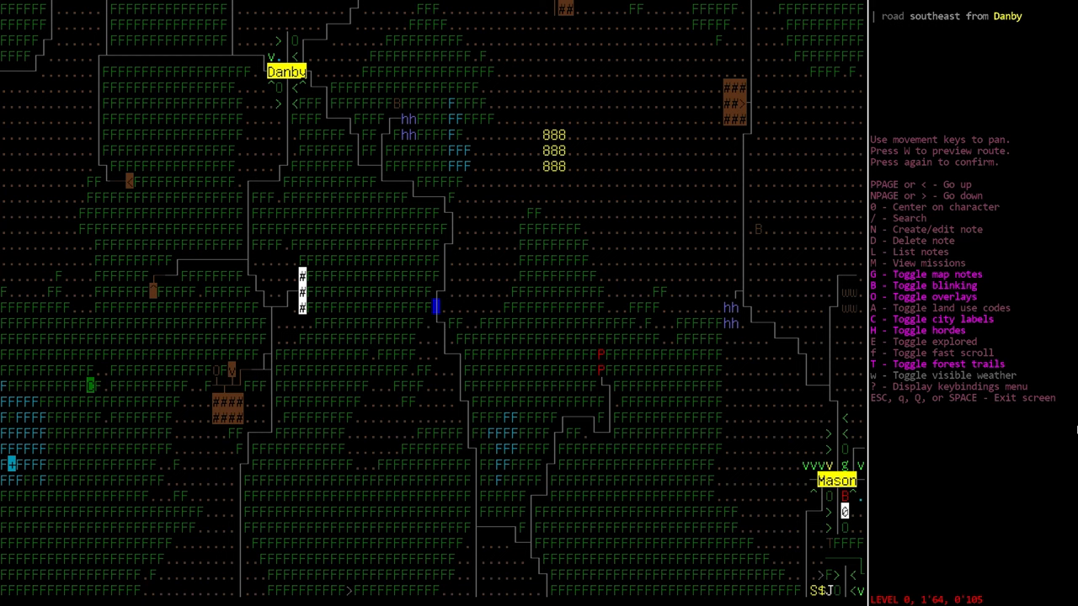
pyautogui.press('up')
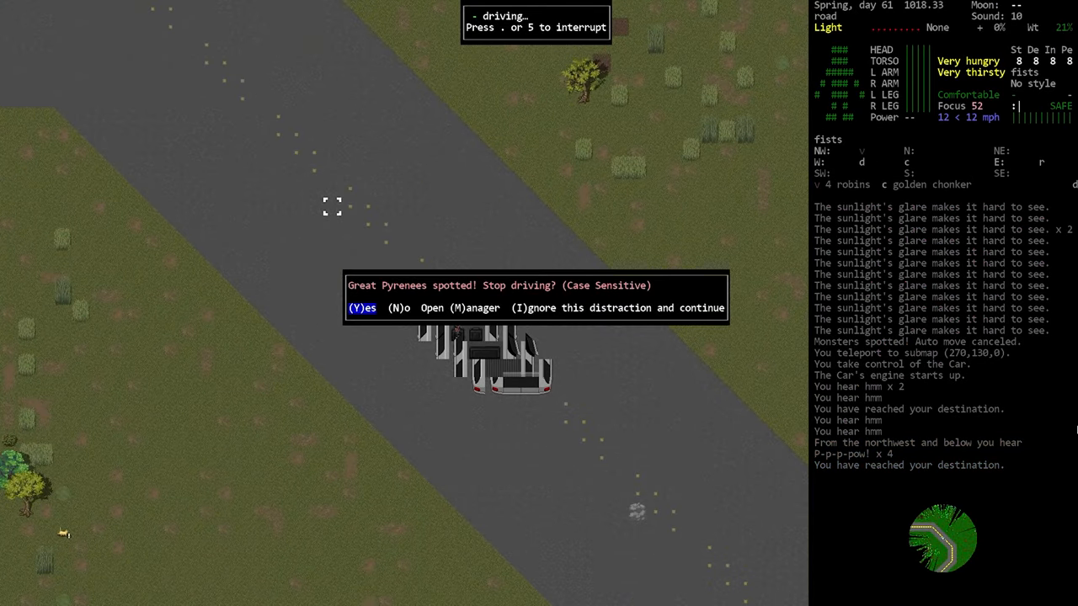
pyautogui.press('I')
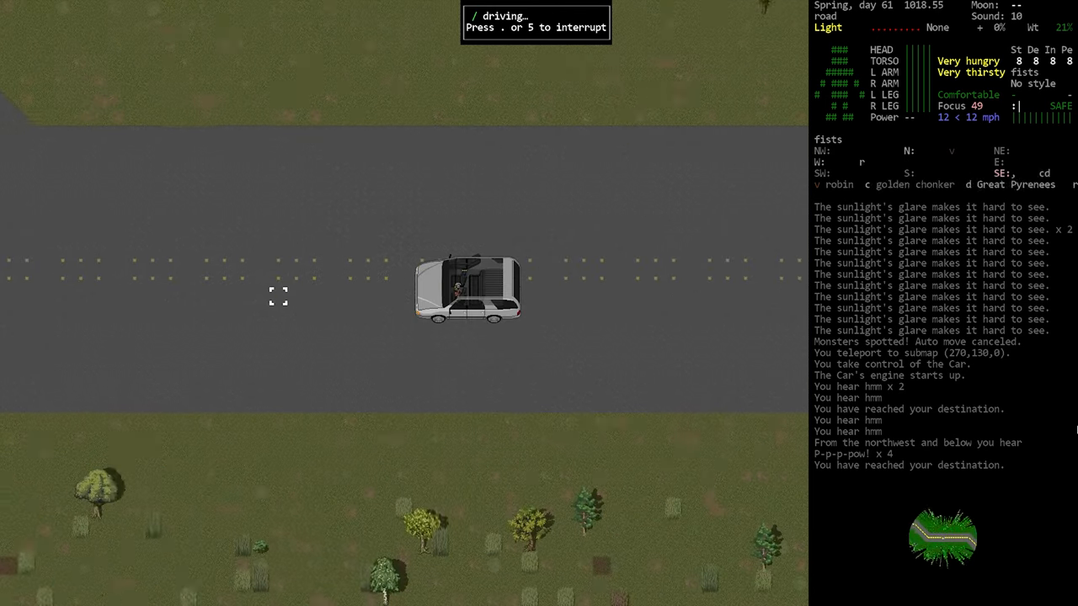